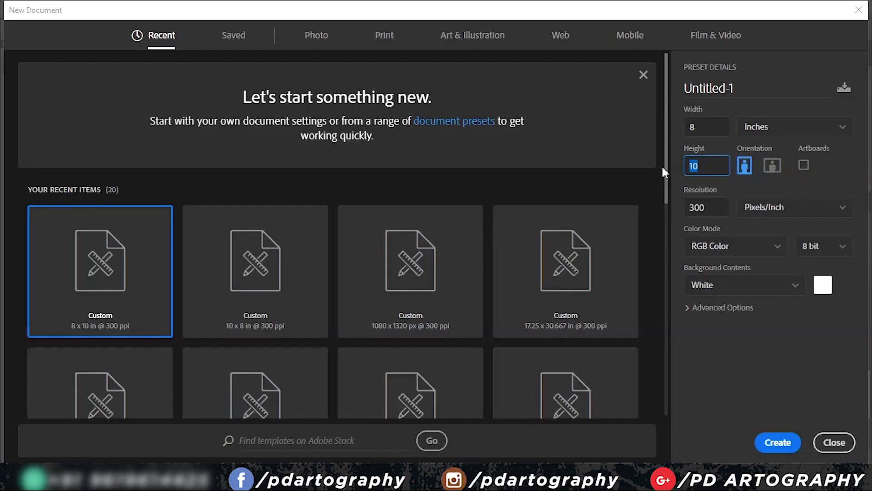
# Create the new 8 × 10 inch, 300 ppi document
pyautogui.click(776, 442)
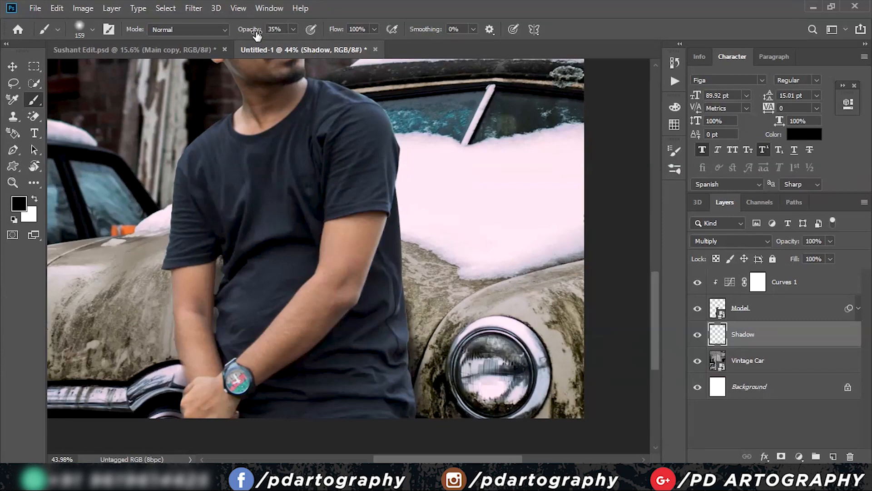
# Lower the brush opacity to 35% for painting the contact shadow
pyautogui.click(748, 360)
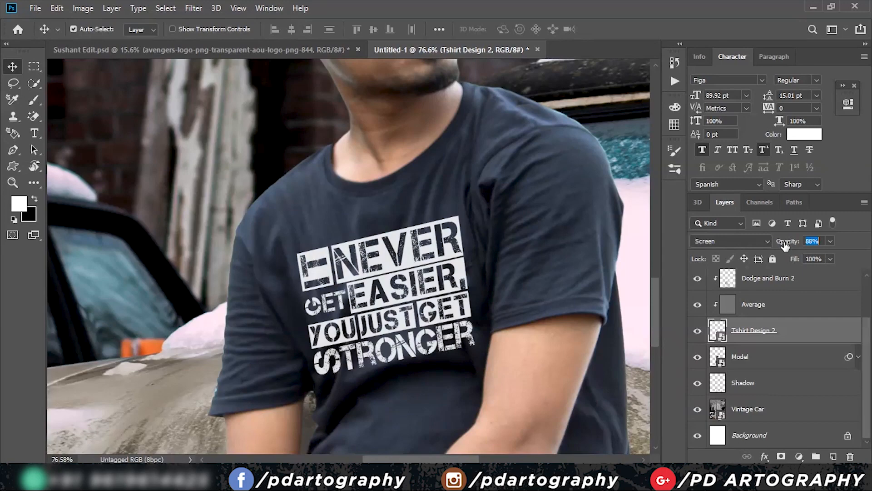
# Reduce the Tshirt Design 2 layer opacity to 88% in Screen mode
pyautogui.click(193, 9)
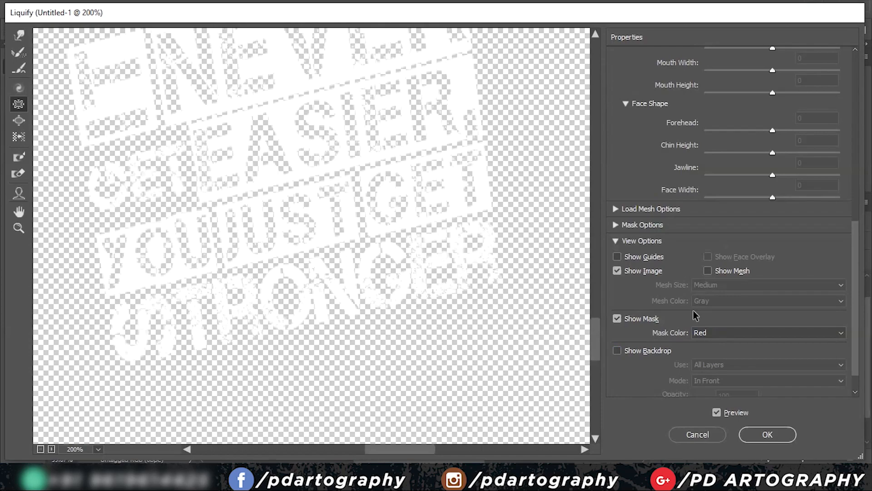
# Warp the print with Show Backdrop enabled in Liquify and commit the result
pyautogui.click(616, 349)
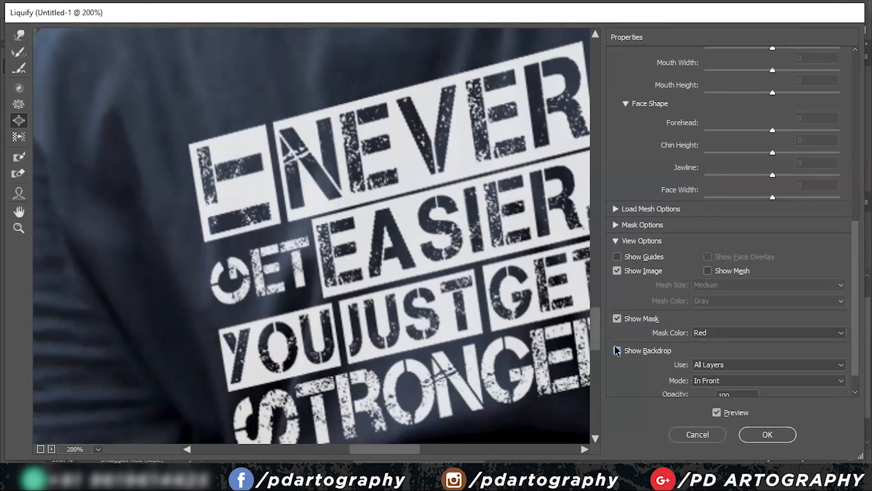
pyautogui.click(767, 434)
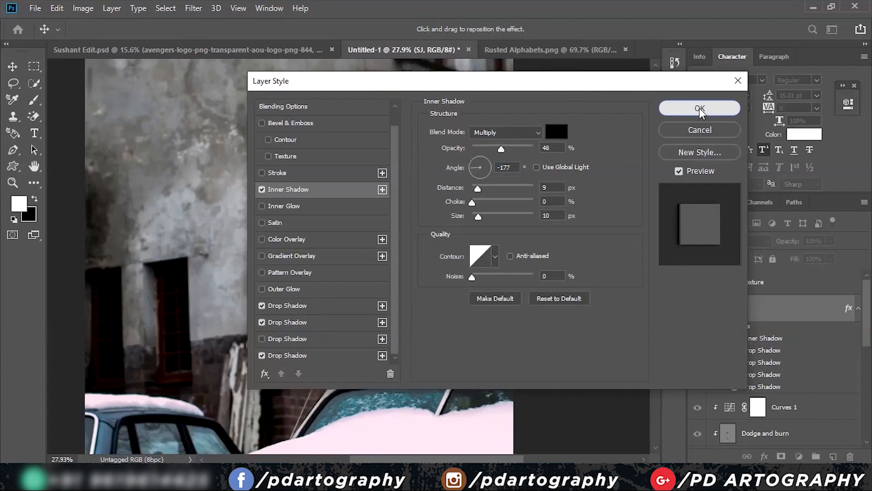
# Apply the inner and drop shadow styles to the SJ letters, then a 6 px Field Blur
pyautogui.click(699, 108)
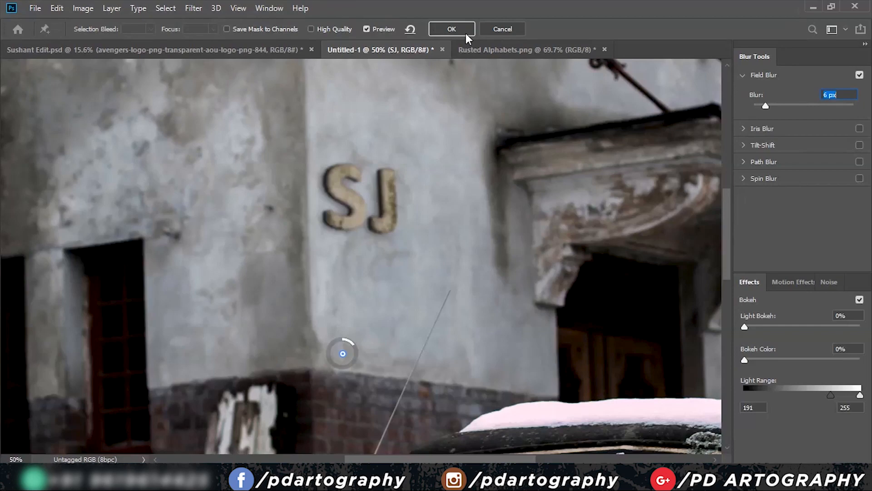
pyautogui.click(451, 28)
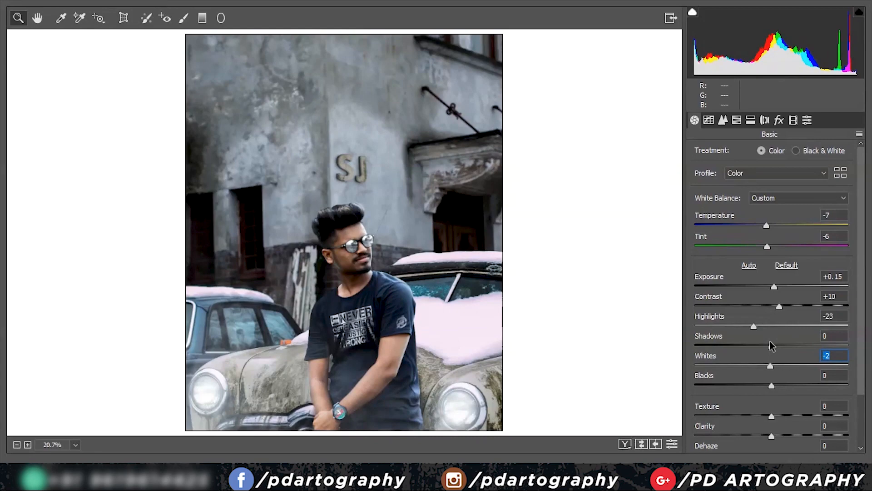
# Adjust the composite's tonal levels, then desaturate Purples and Magentas in HSL
pyautogui.click(722, 120)
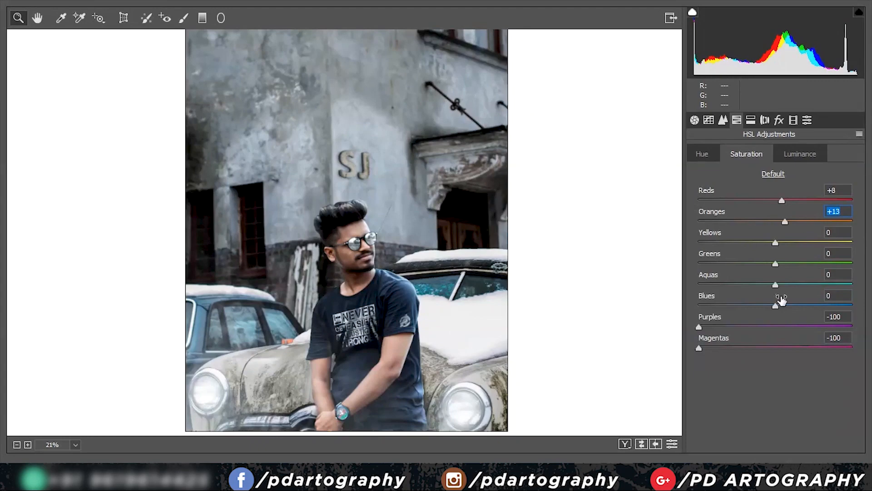
pyautogui.click(751, 120)
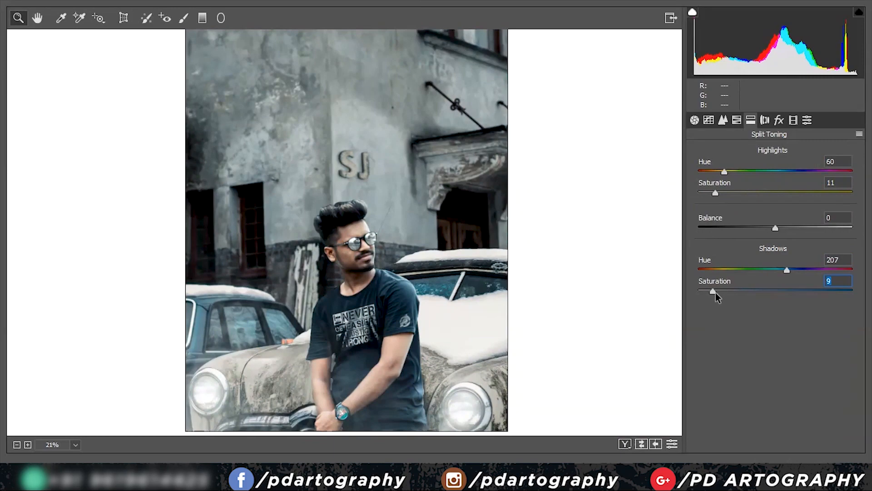